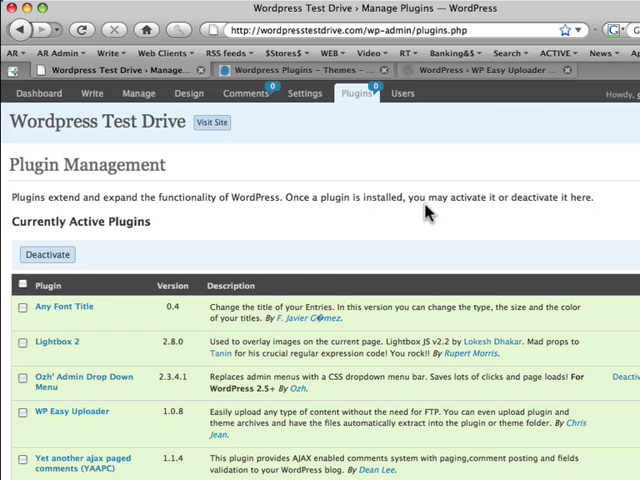
mouse_move(164, 224)
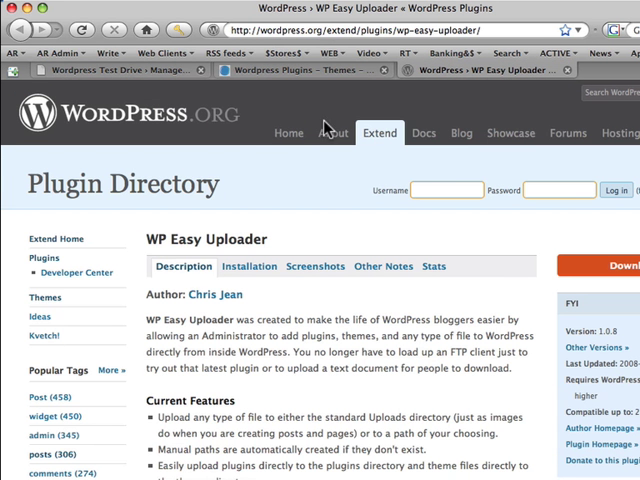
mouse_move(276, 172)
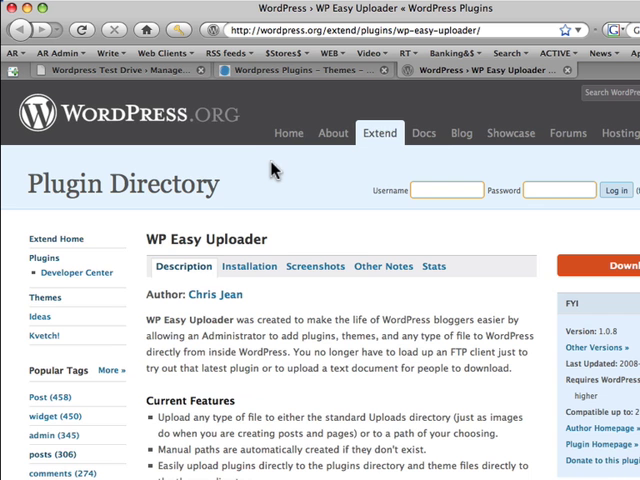
mouse_move(268, 174)
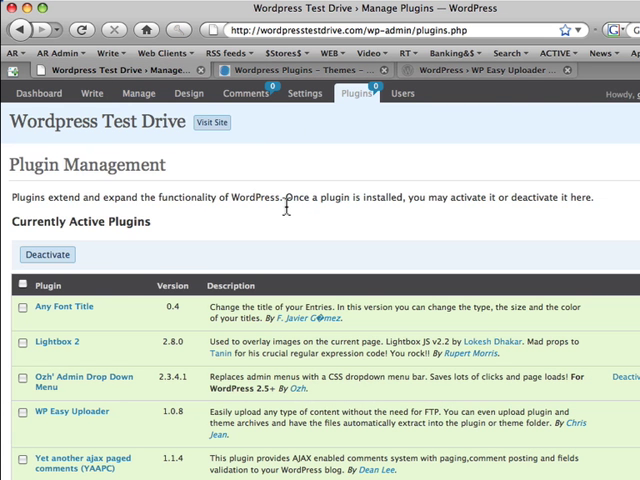
- Reach WP Easy Uploader's Upload Files page via the Manage menu
click(138, 92)
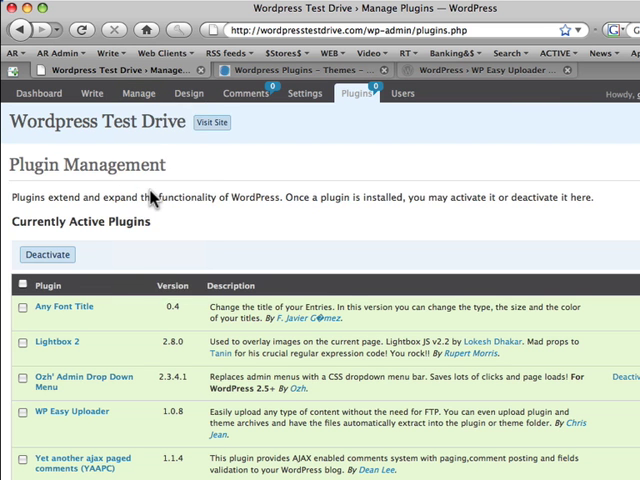
click(138, 92)
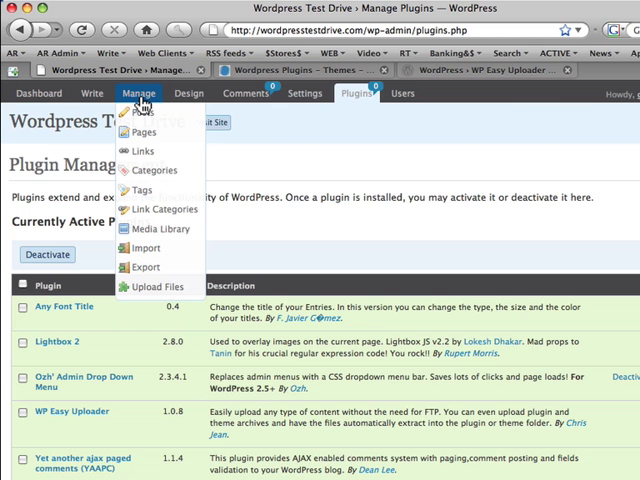
mouse_move(148, 104)
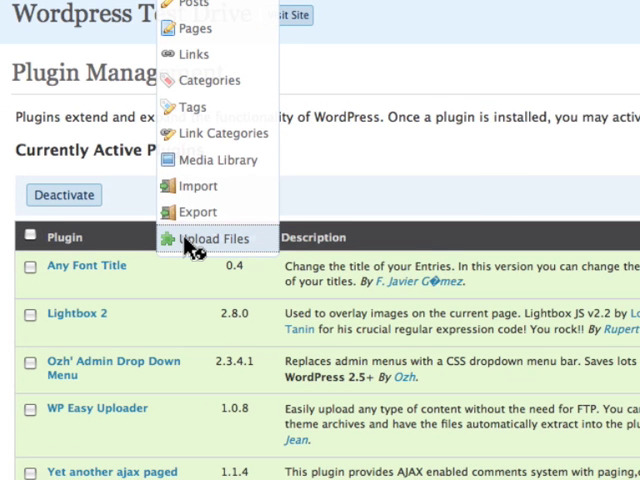
mouse_move(500, 162)
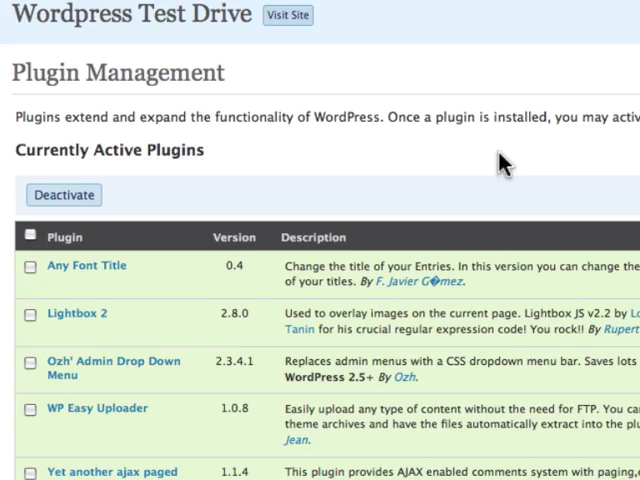
click(304, 92)
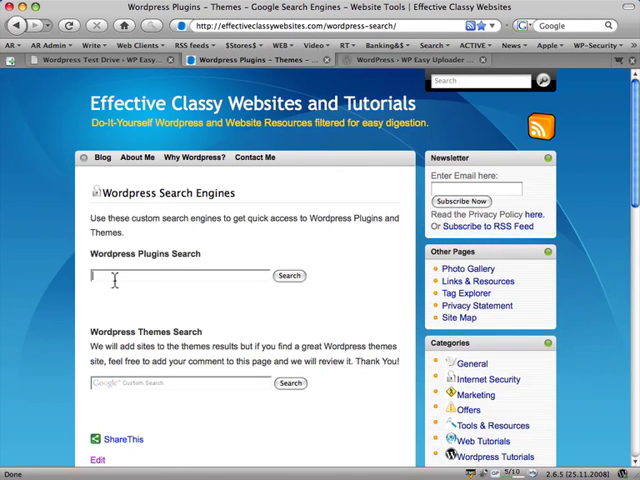
- Search WordPress plugins for 'bad behaviour' and open the Bad Behavior result
text(bad behaviour)
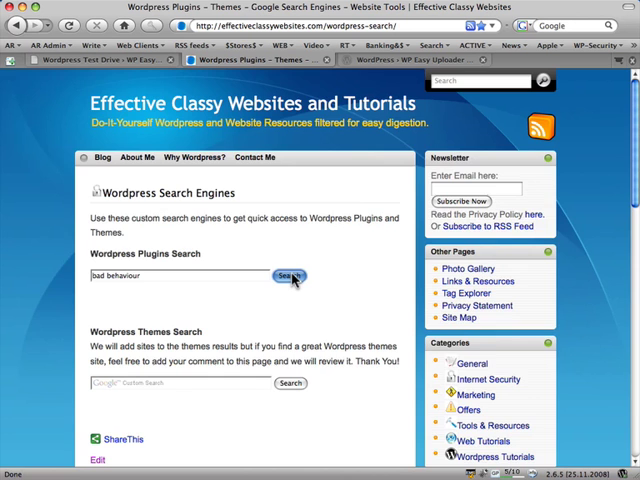
click(288, 280)
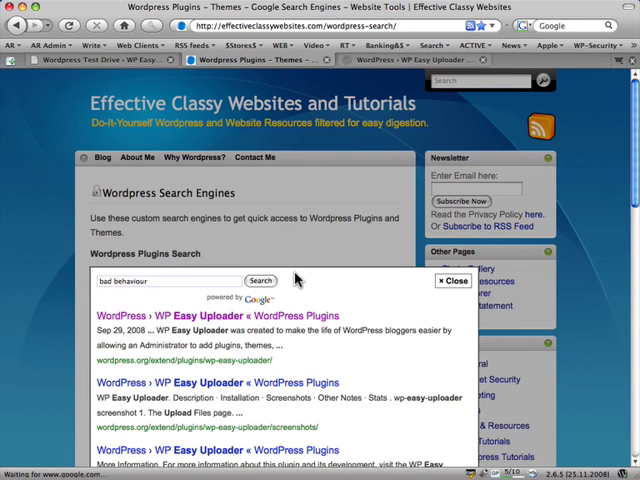
click(260, 280)
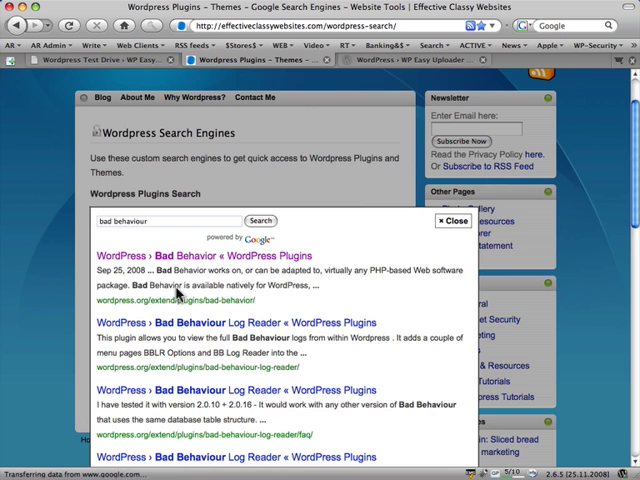
click(220, 256)
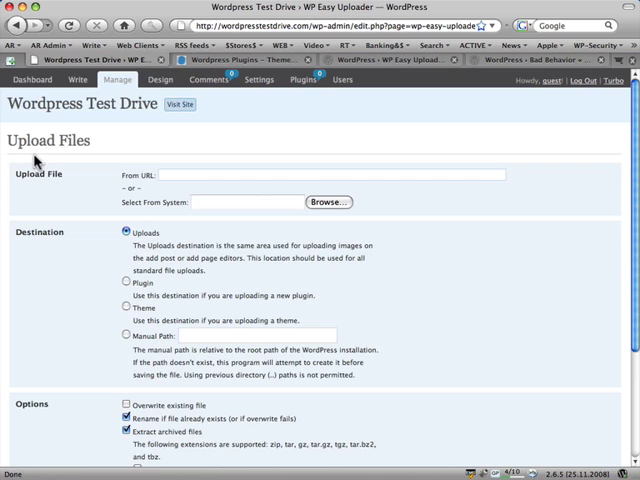
scroll(down, 3)
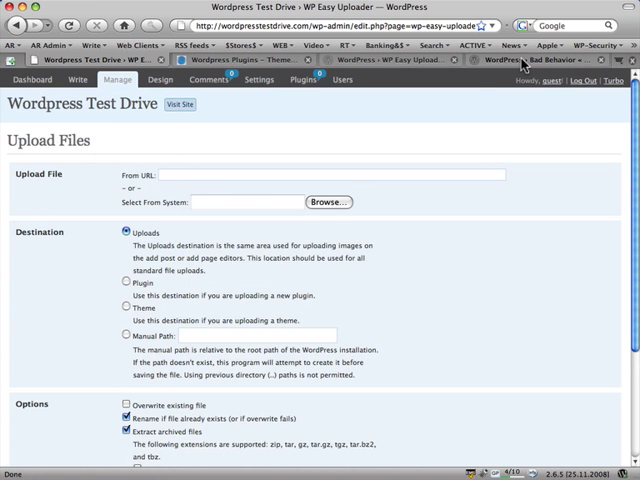
mouse_move(388, 206)
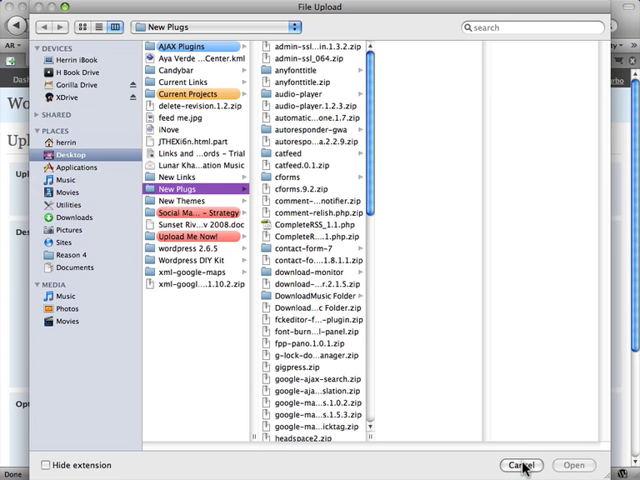
click(520, 464)
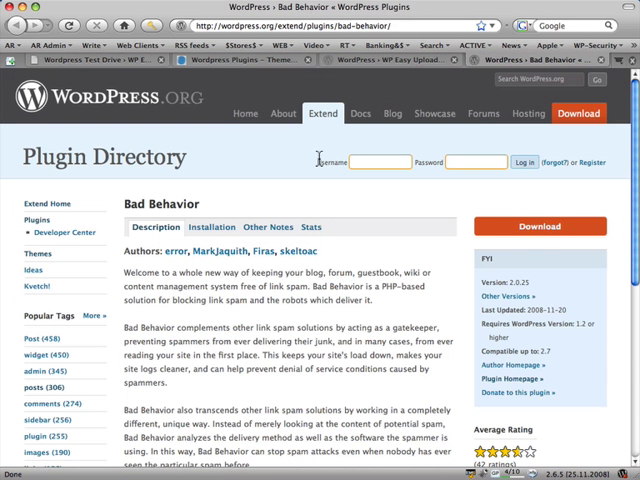
mouse_move(460, 240)
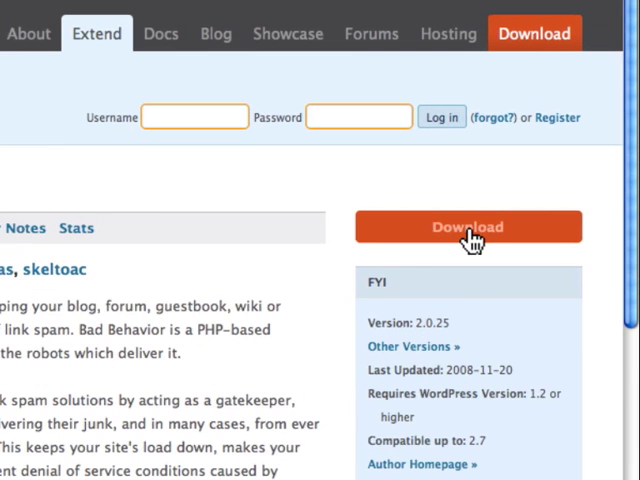
- Copy the link location of the Bad Behavior Download button
right_click(468, 226)
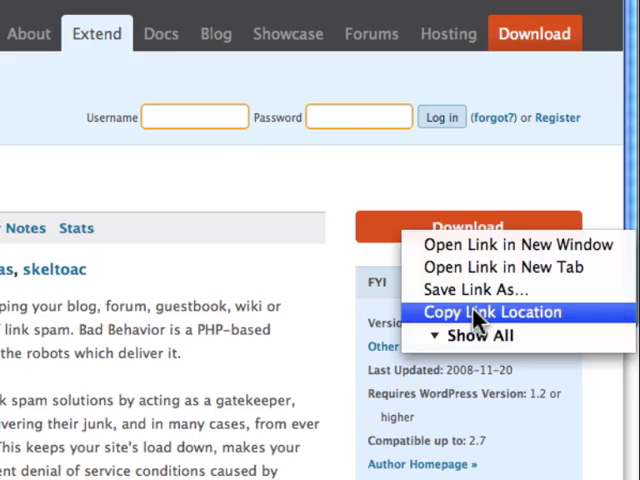
click(492, 312)
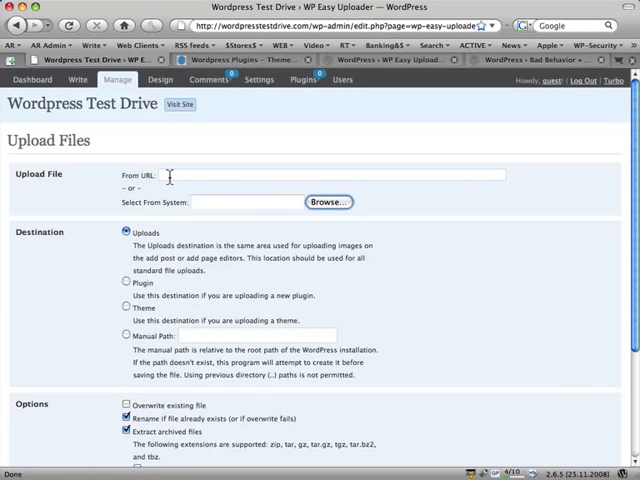
- Upload bad-behavior.2.0.25.zip from URL to the Plugin destination with archive removal after extraction
text(http://downloads.wordpress.org/plugin/bad-behavior.2.0.25.zip)
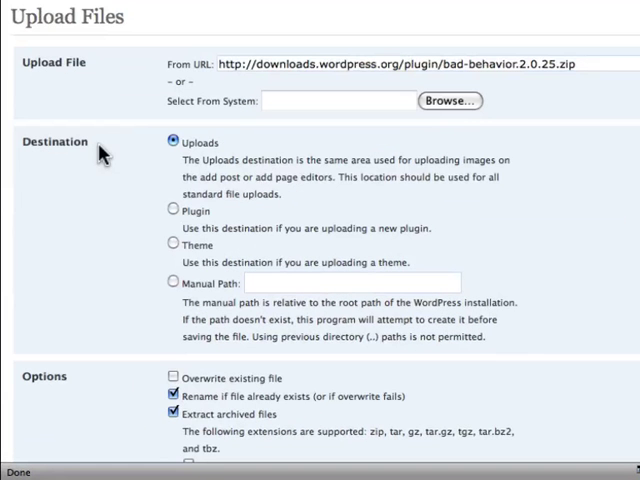
click(168, 212)
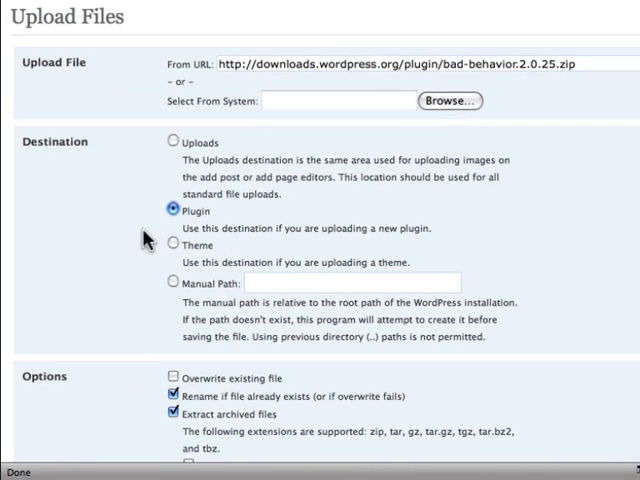
mouse_move(172, 250)
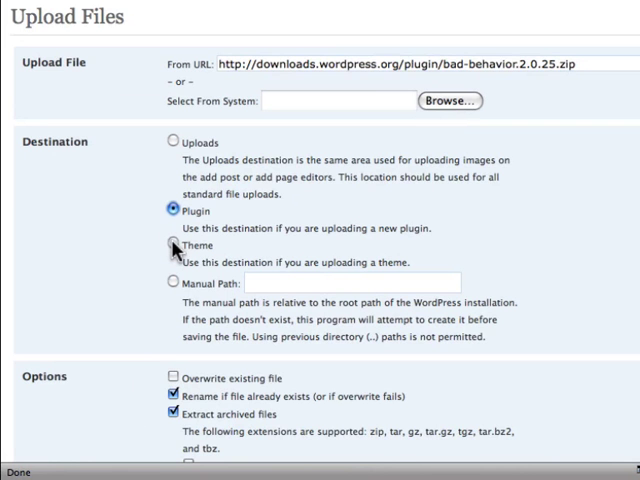
scroll(down, 3)
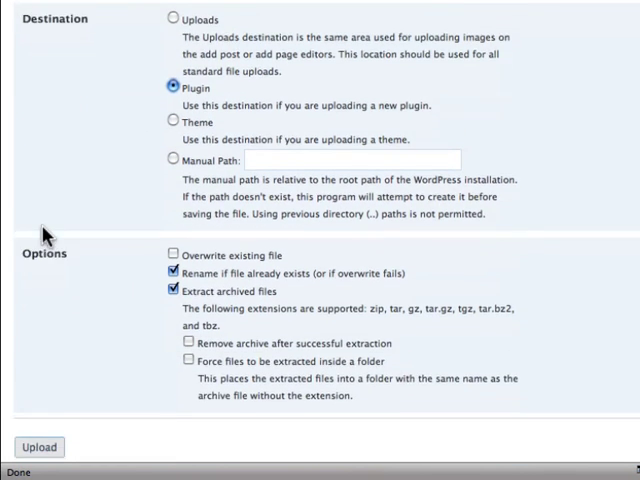
scroll(down, 3)
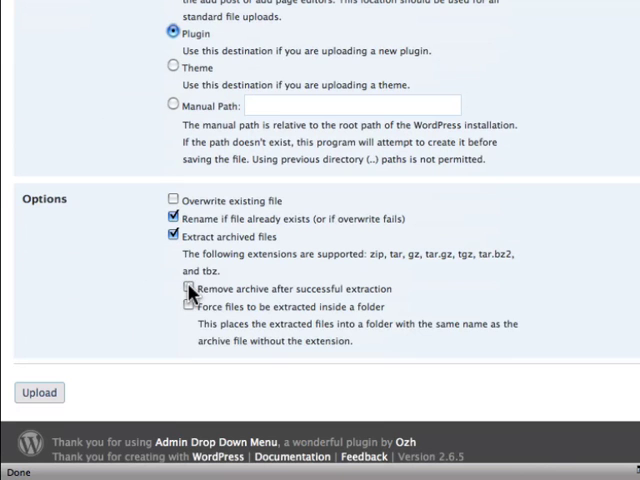
click(168, 288)
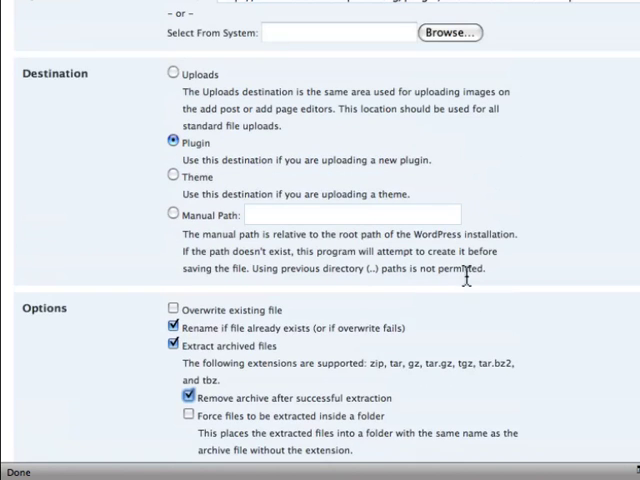
scroll(down, 3)
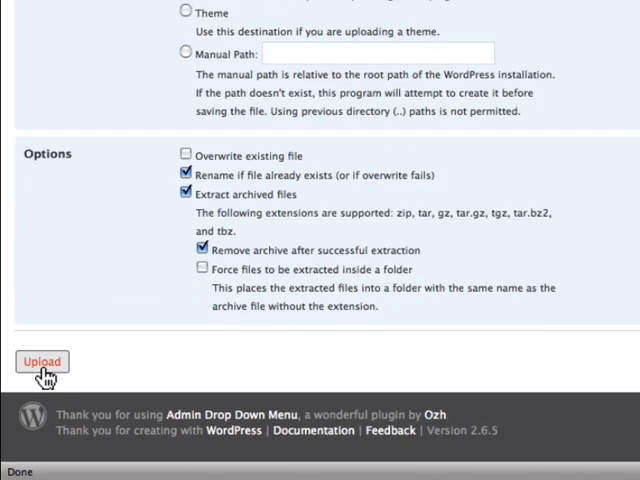
click(42, 360)
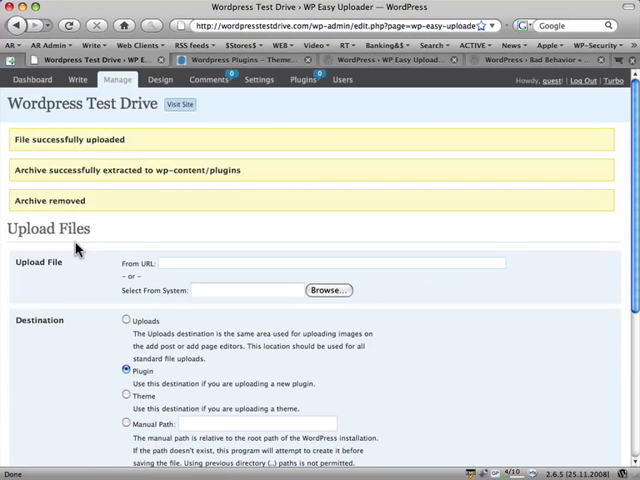
mouse_move(200, 98)
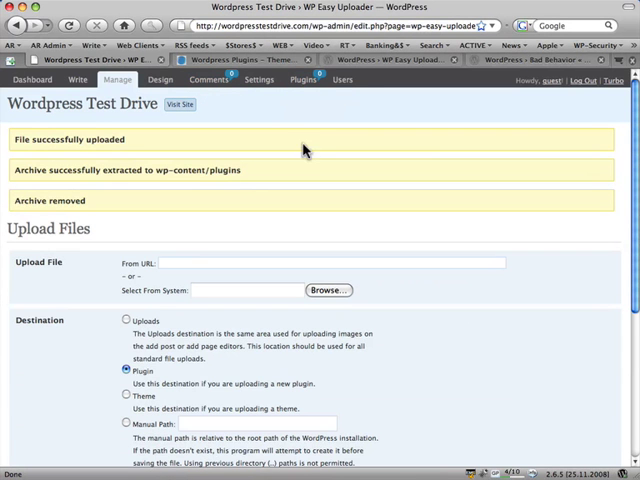
mouse_move(298, 108)
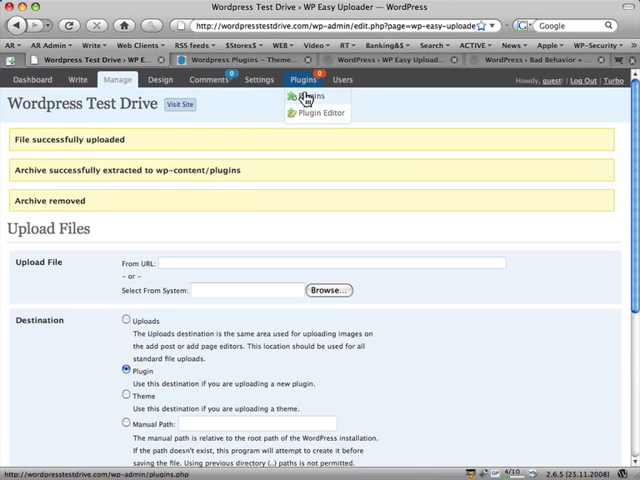
- Activate Bad Behavior from the installed plugins list
click(304, 96)
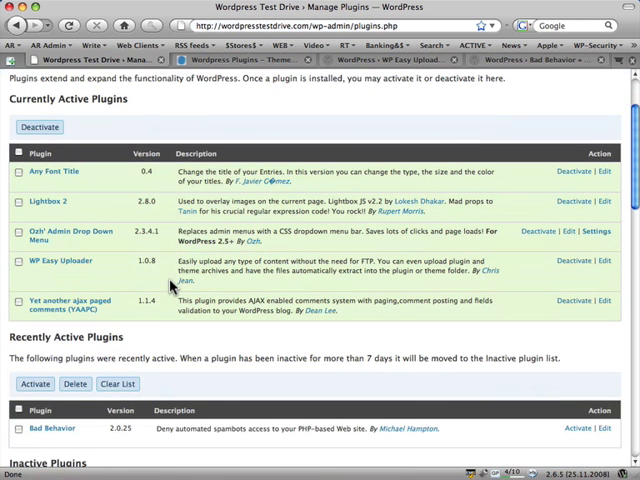
scroll(down, 3)
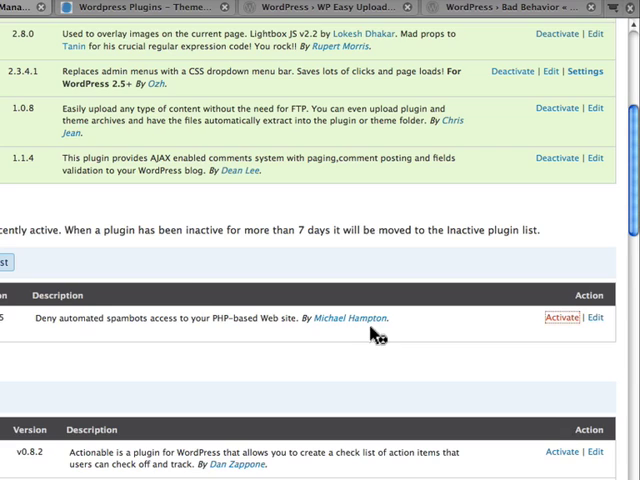
click(552, 318)
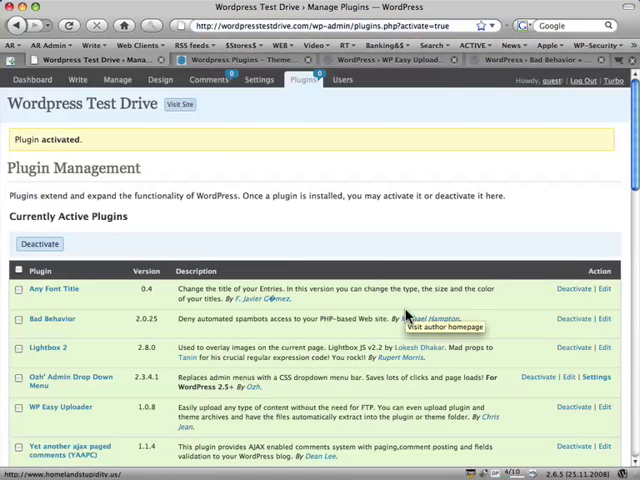
scroll(down, 3)
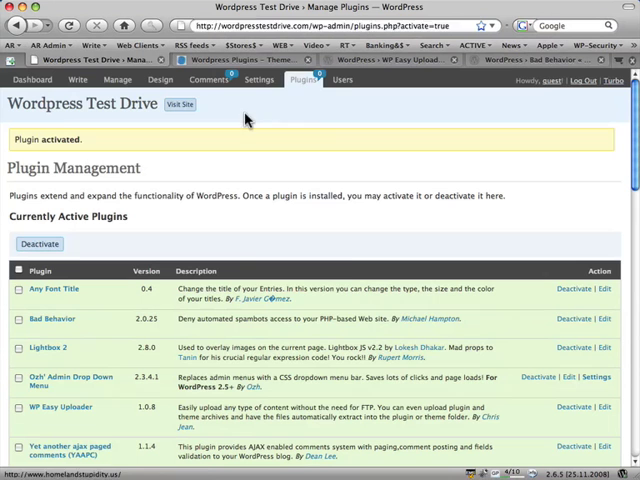
- Untick 'Display statistics in blog footer' in Bad Behavior's settings
click(260, 80)
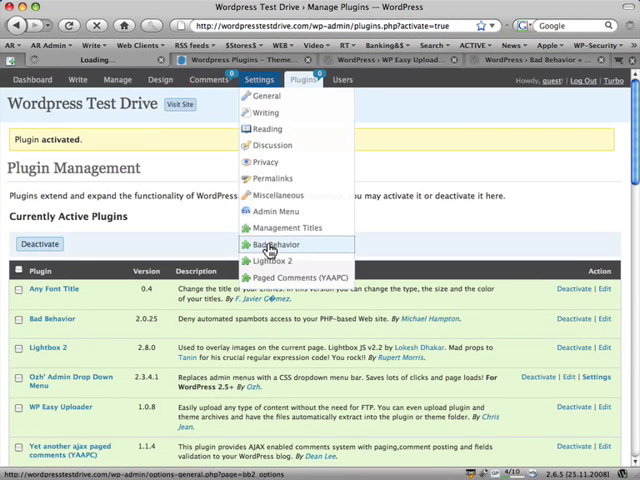
click(276, 244)
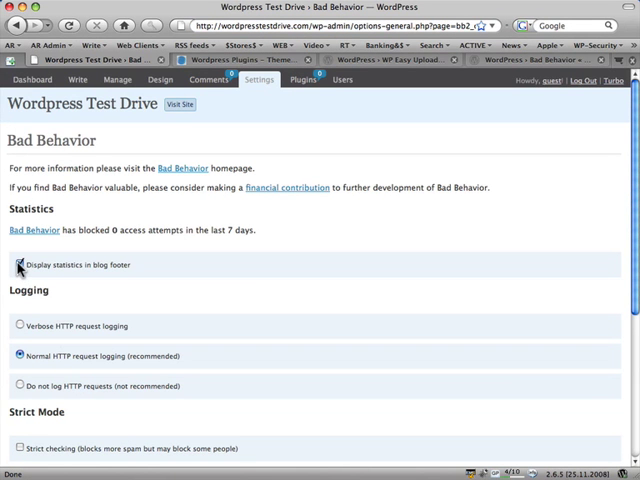
click(20, 264)
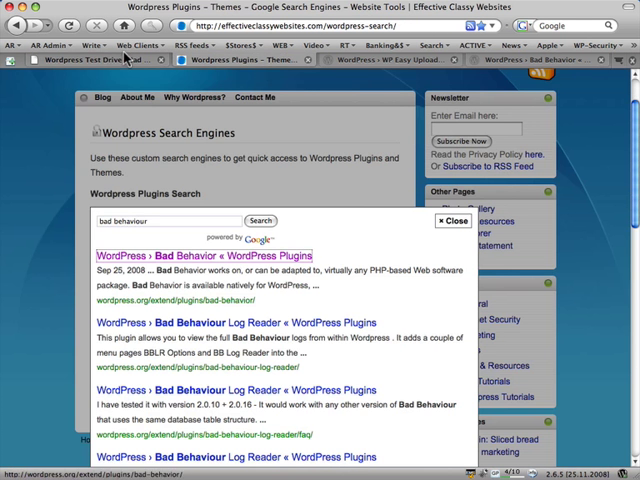
- Return to the WordPress admin and show the installed plugins list
click(452, 220)
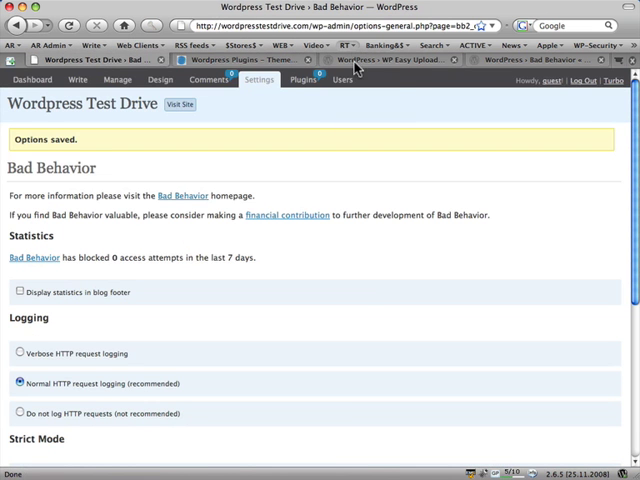
mouse_move(504, 64)
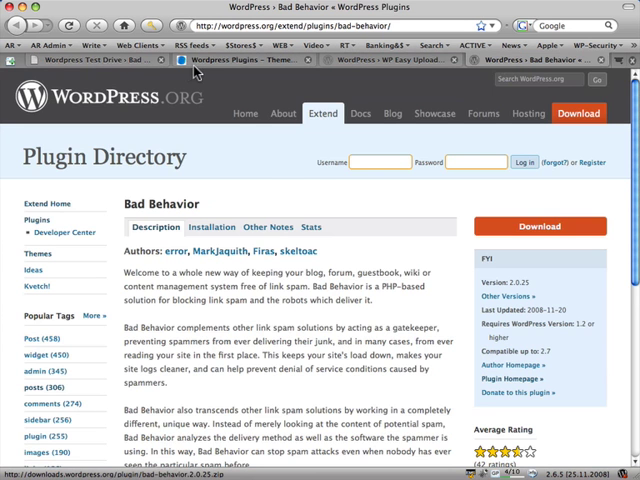
click(116, 80)
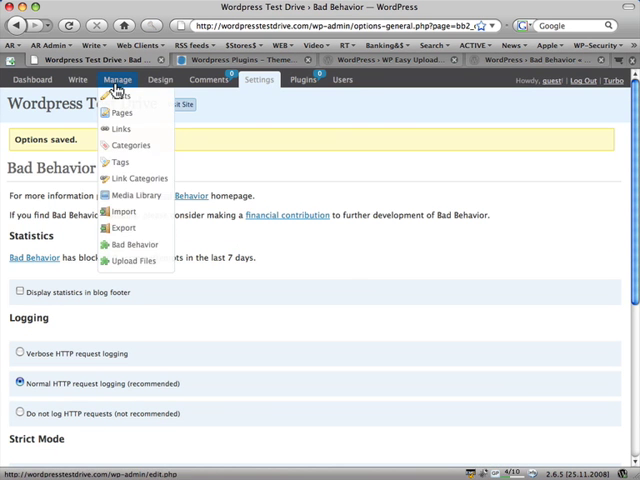
click(306, 80)
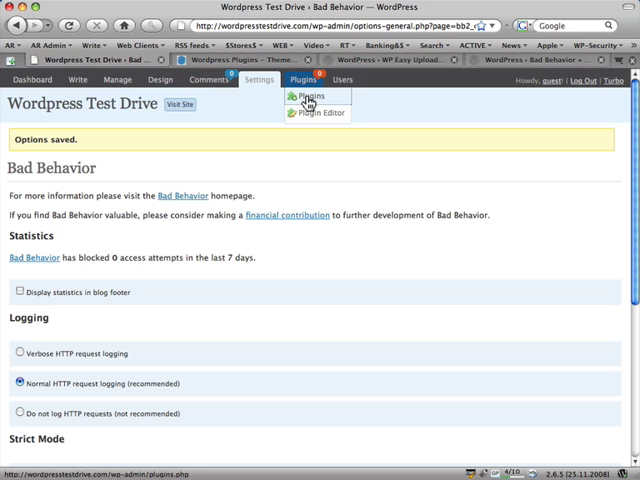
click(304, 96)
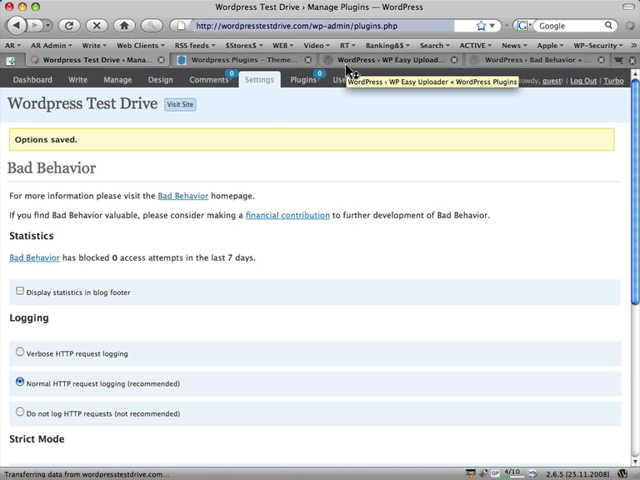
- Switch browser tabs to end on the WP Easy Uploader WordPress.org page
click(256, 64)
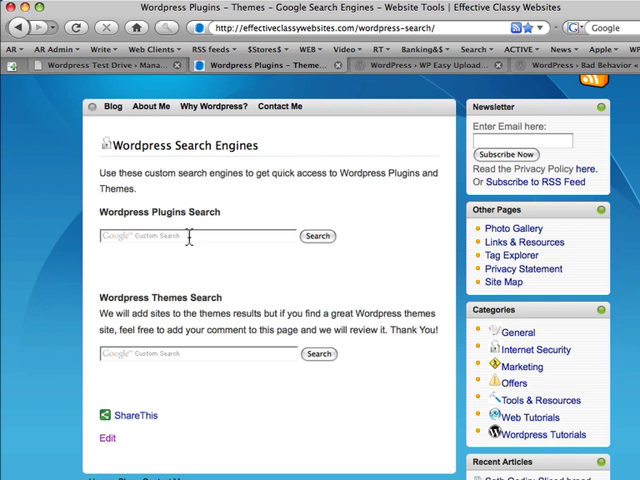
click(410, 64)
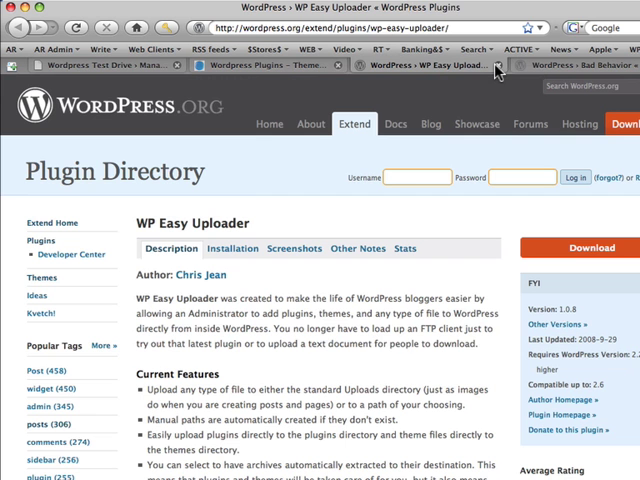
mouse_move(498, 68)
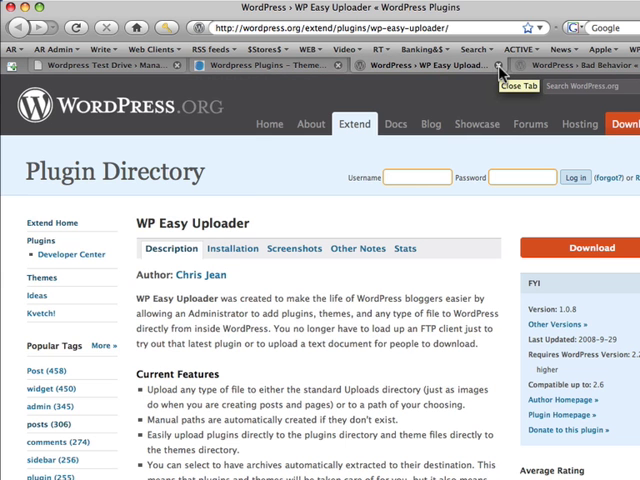
mouse_move(18, 90)
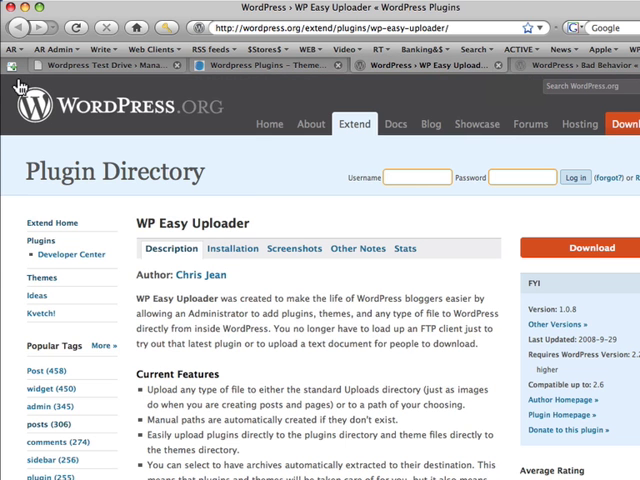